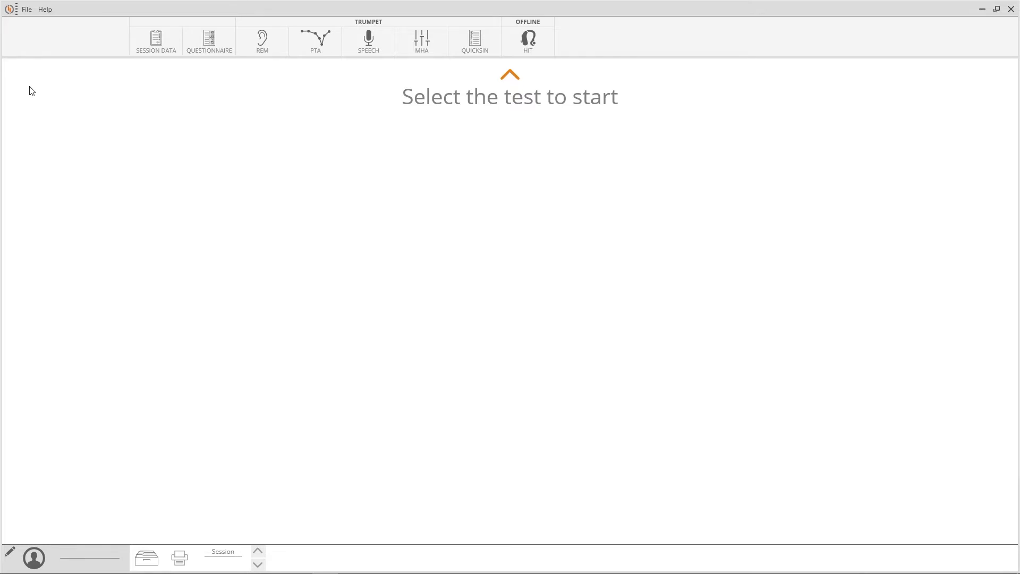
{"action": "mouse_move", "coordinate": [261, 41]}
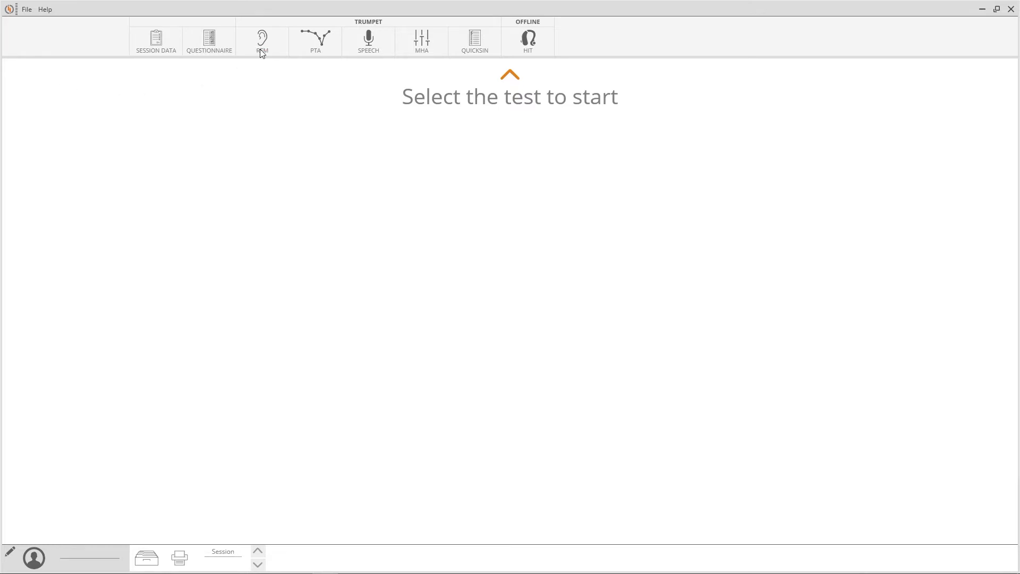
Step: Open the REM test and select the Occluded measurement type
{"action": "left_click", "coordinate": [261, 40]}
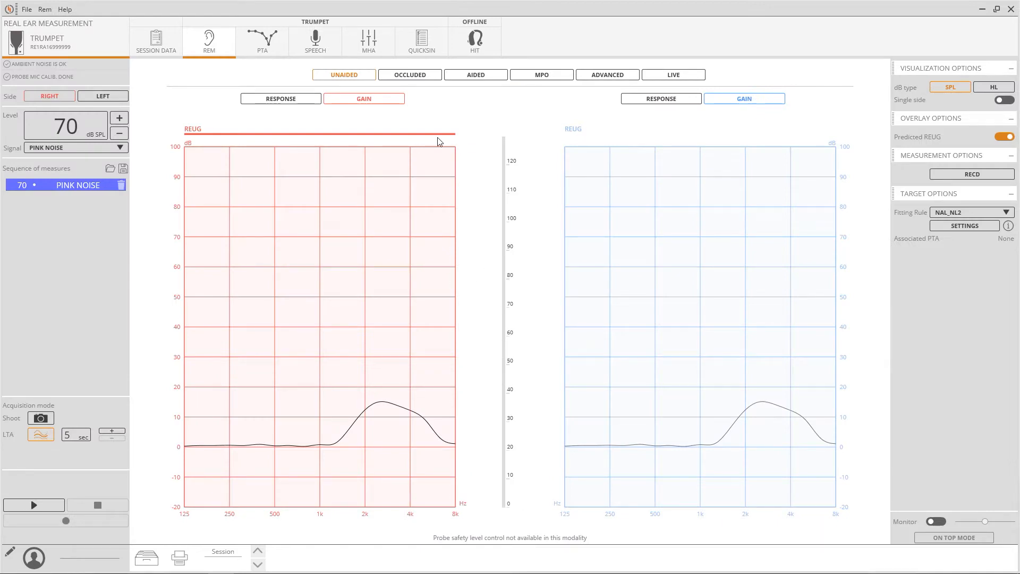
{"action": "left_click", "coordinate": [409, 74]}
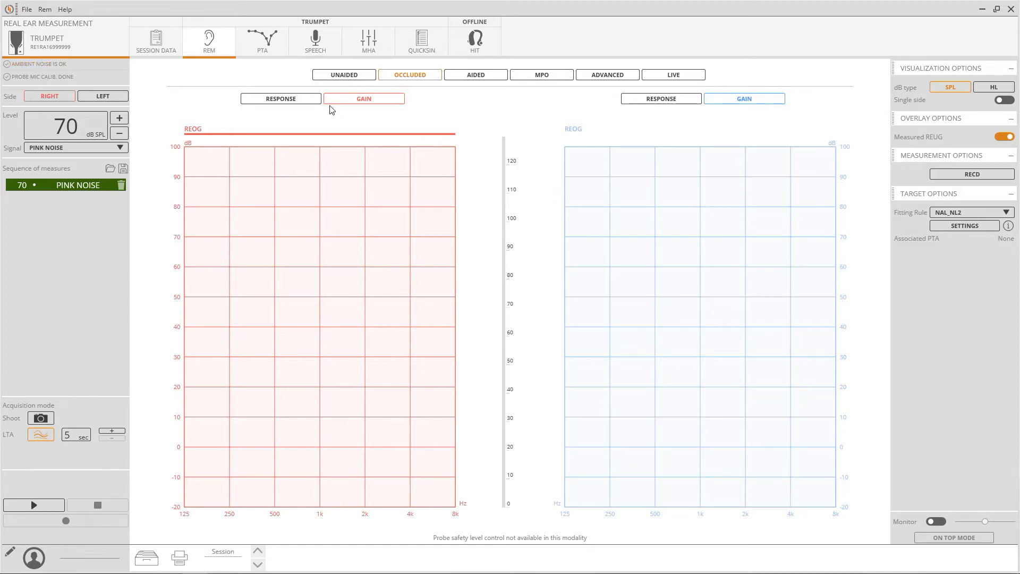
{"action": "left_click", "coordinate": [280, 99]}
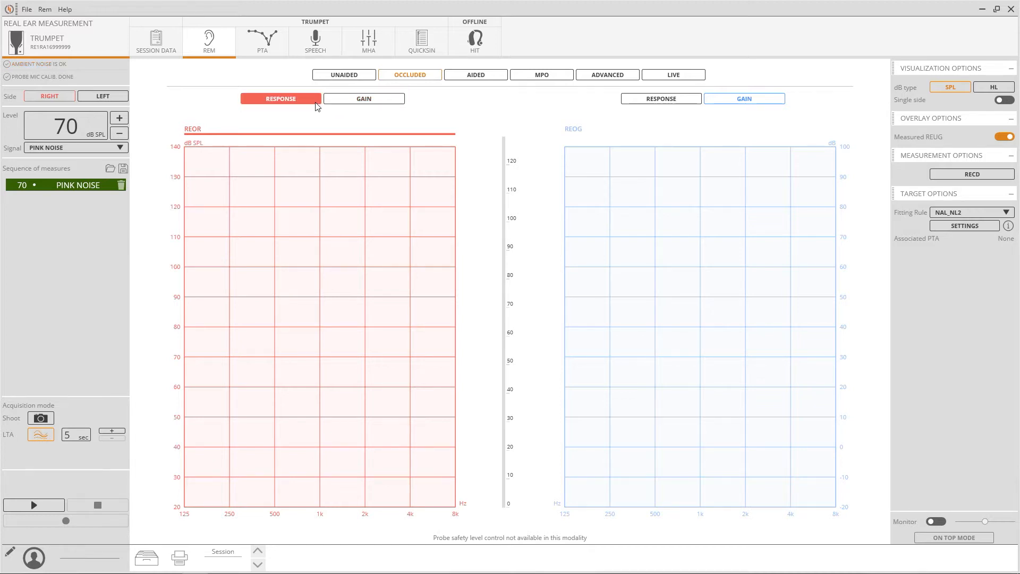
{"action": "left_click", "coordinate": [363, 99]}
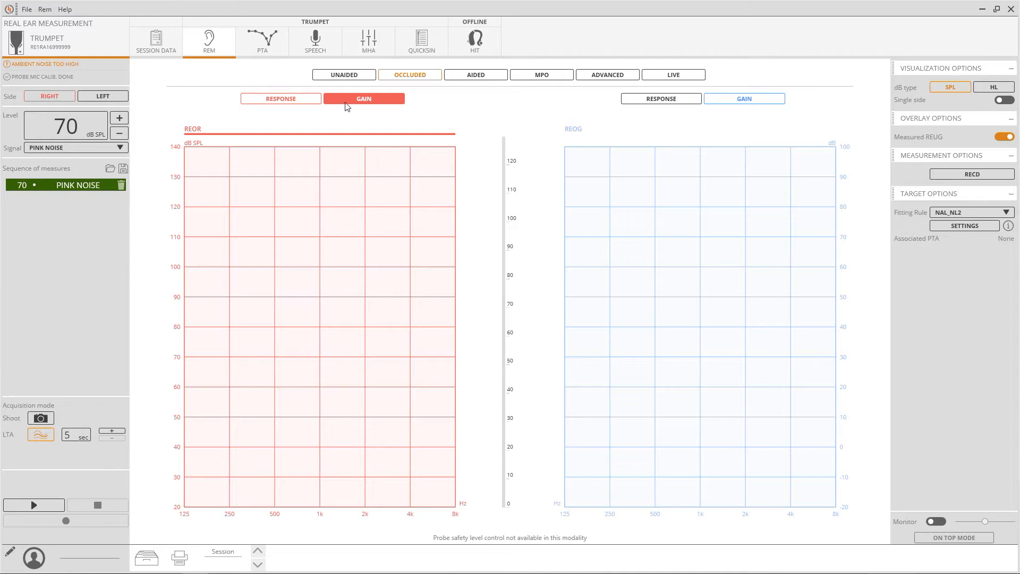
{"action": "left_click", "coordinate": [363, 99]}
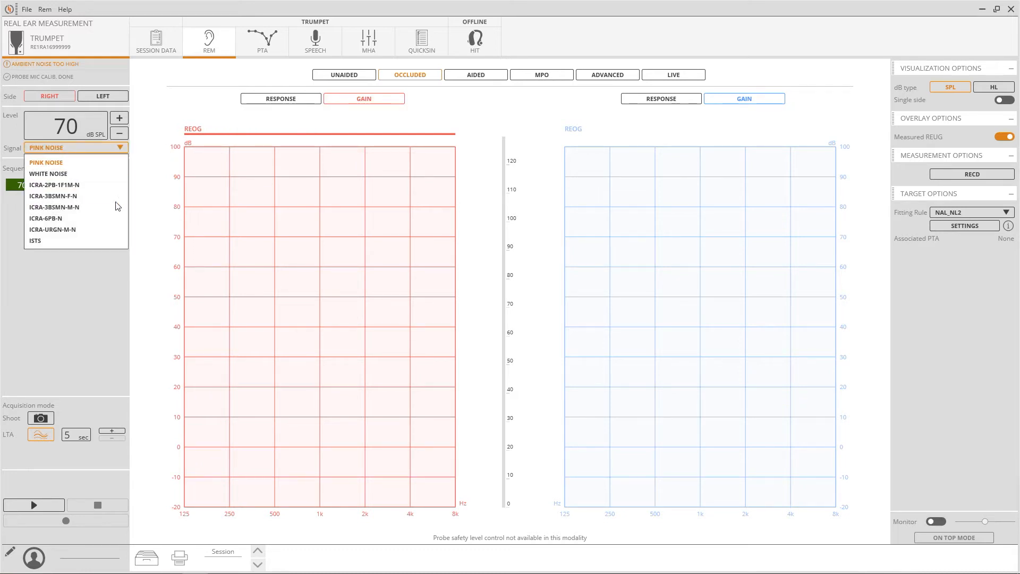
{"action": "mouse_move", "coordinate": [113, 161]}
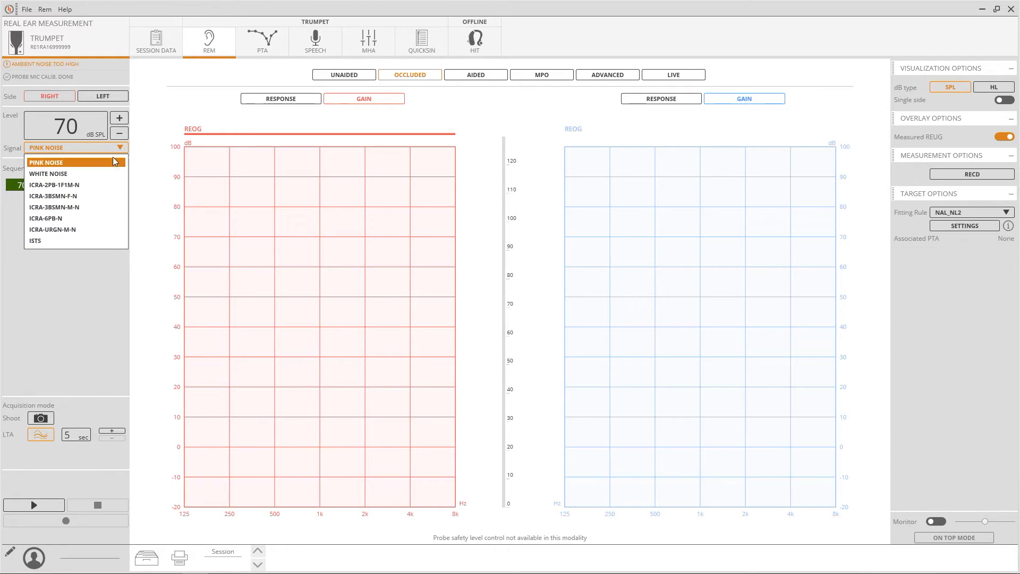
{"action": "left_click", "coordinate": [46, 162]}
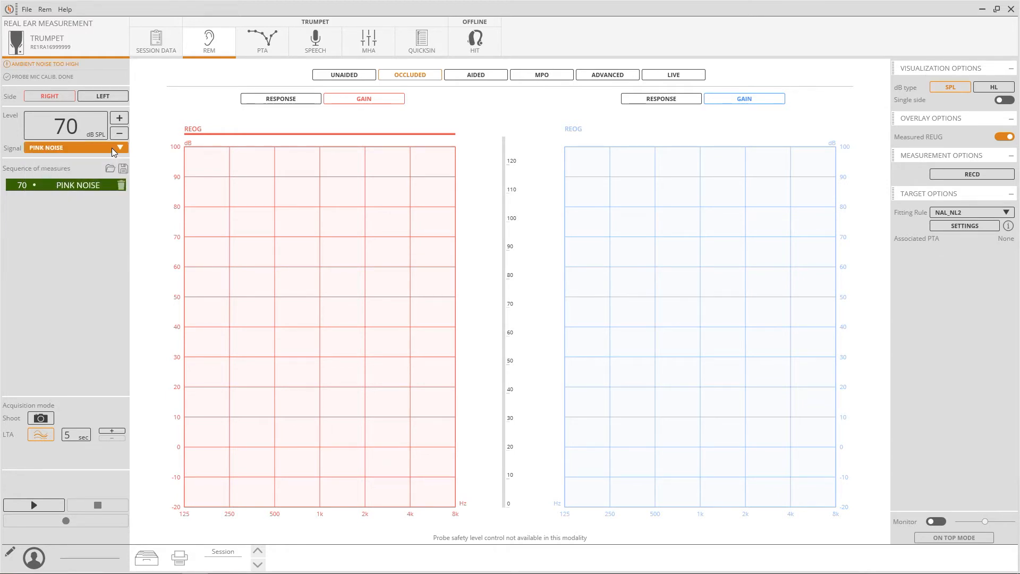
{"action": "mouse_move", "coordinate": [81, 352]}
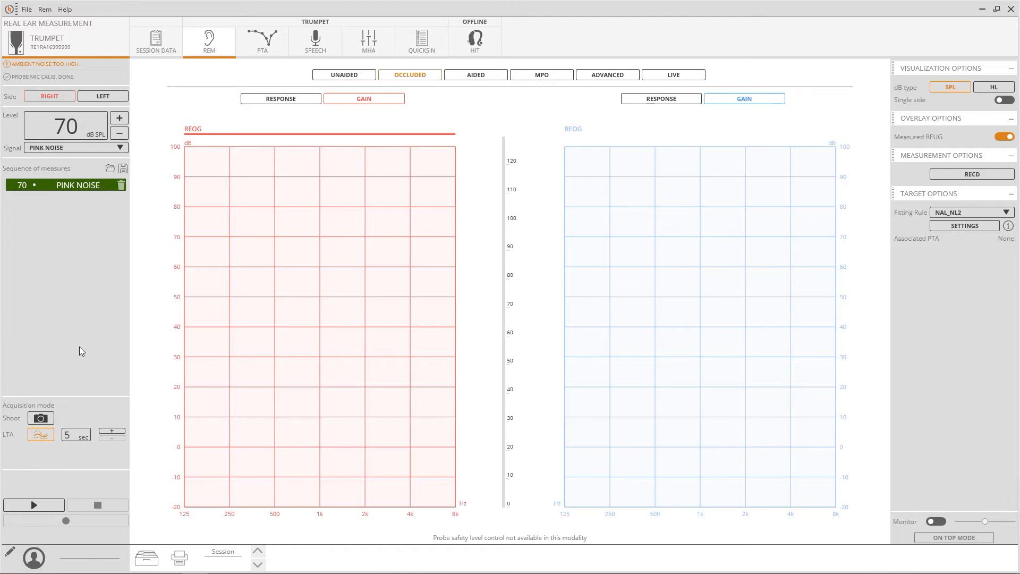
Step: Start the occluded pink noise measurement to draw a live right-ear REOG curve
{"action": "left_click", "coordinate": [33, 504]}
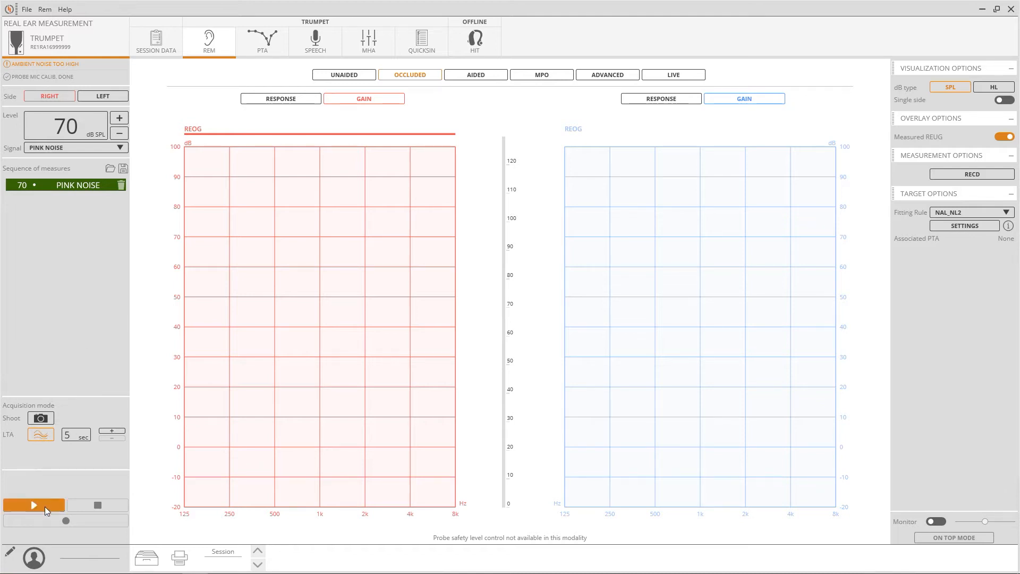
{"action": "left_click", "coordinate": [34, 505]}
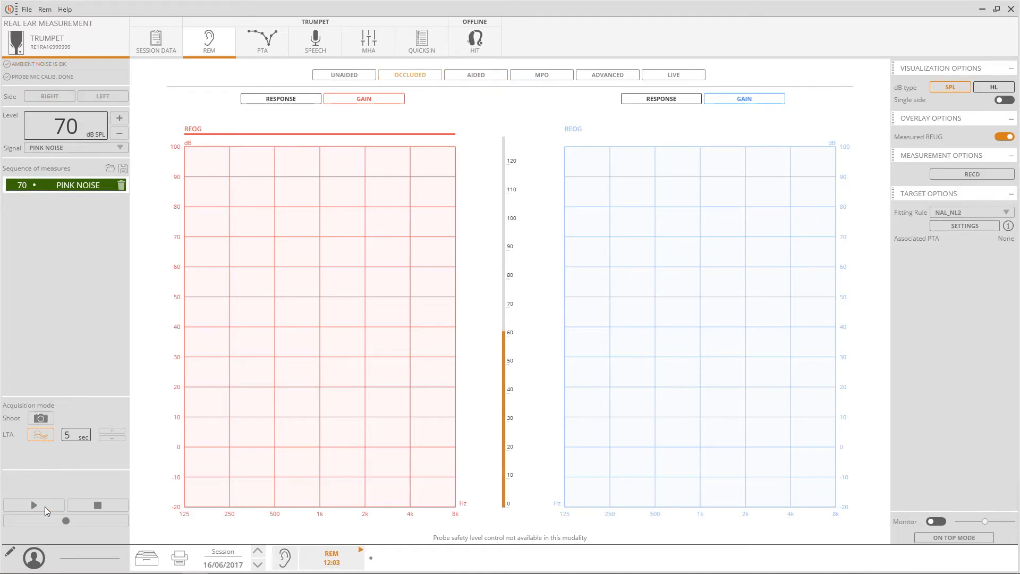
{"action": "left_click", "coordinate": [33, 505]}
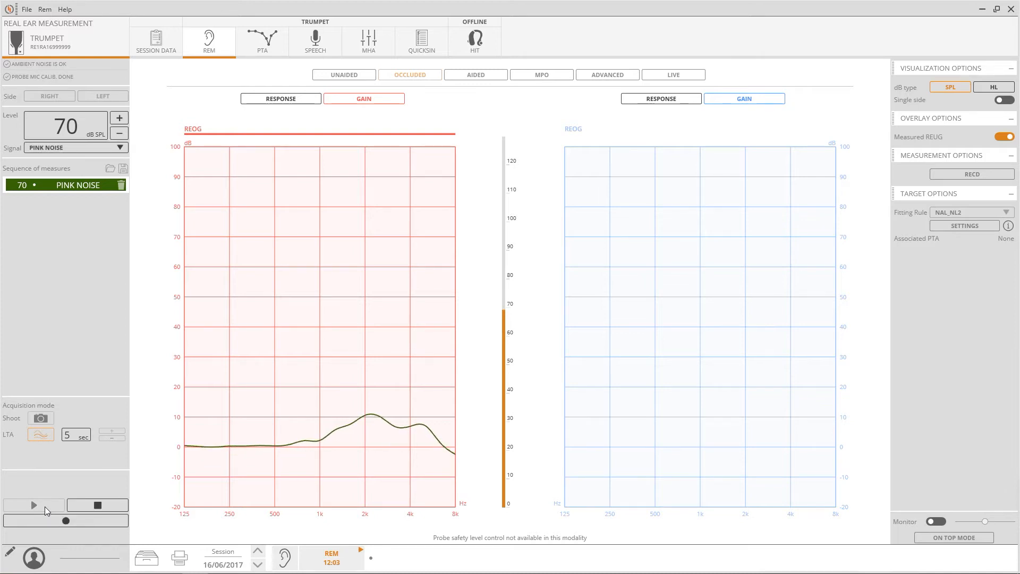